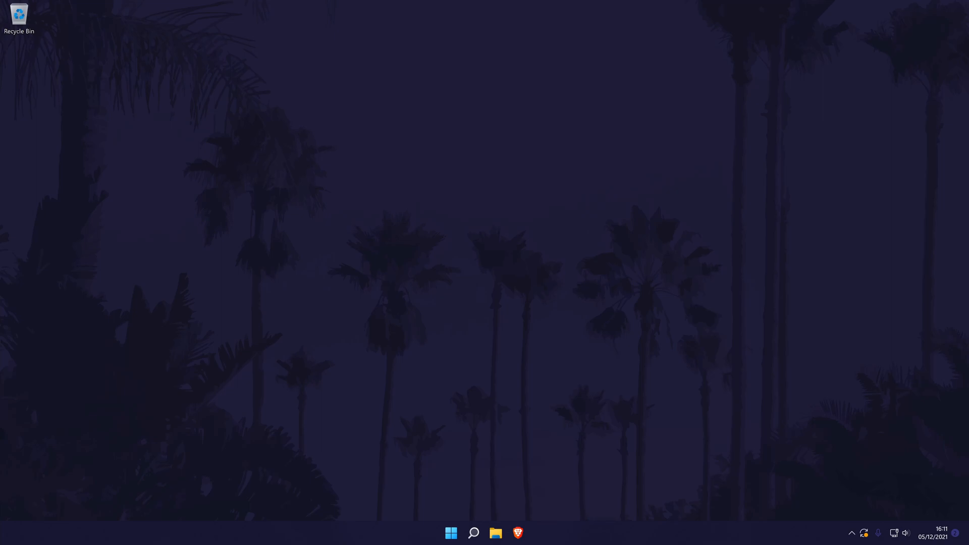
Search Windows for "settings" to open the Settings app
{"action": "left_click", "coordinate": [473, 533]}
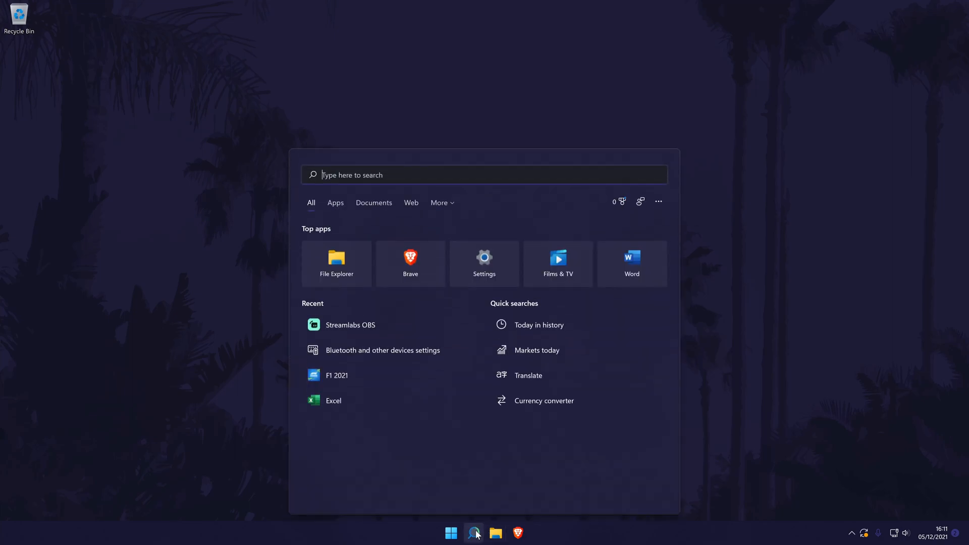
{"action": "type", "text": "settings"}
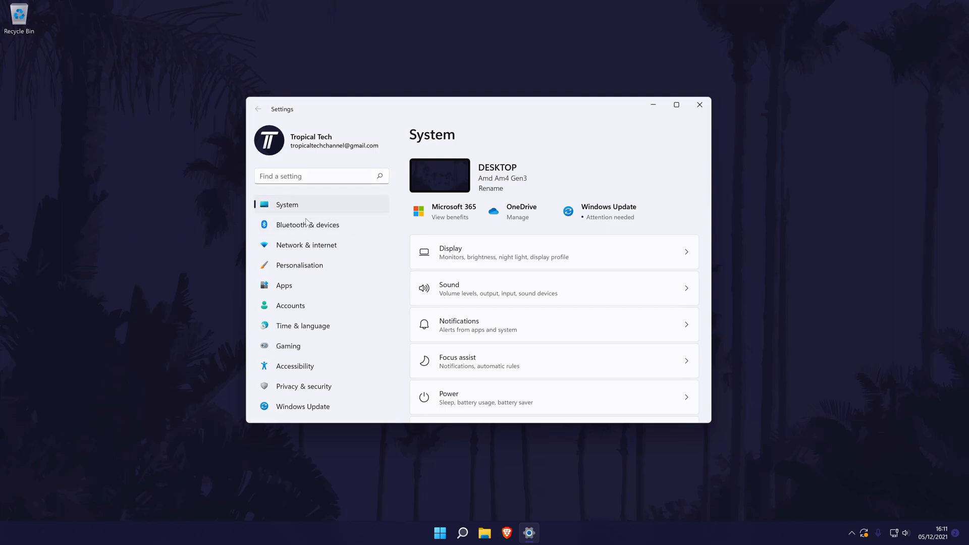
{"action": "mouse_move", "coordinate": [282, 200]}
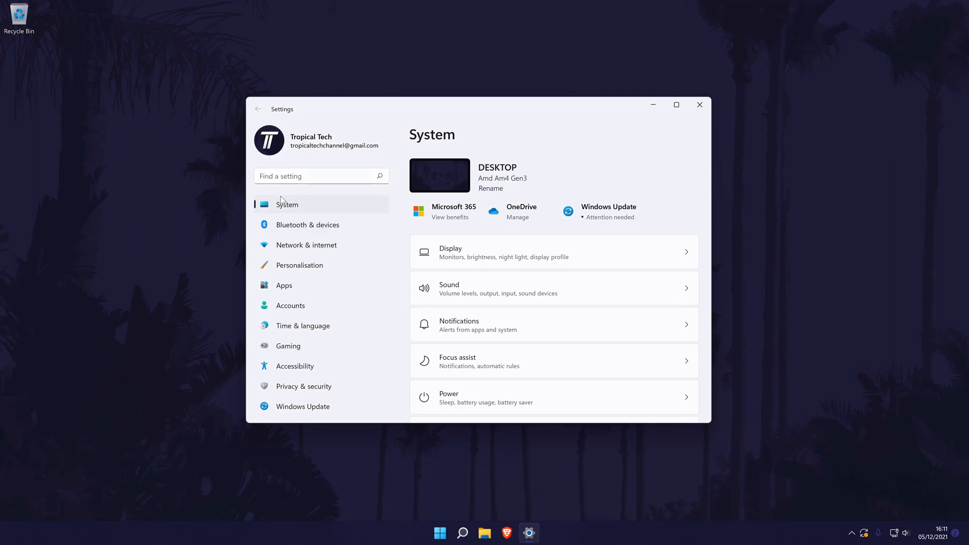
{"action": "mouse_move", "coordinate": [296, 202]}
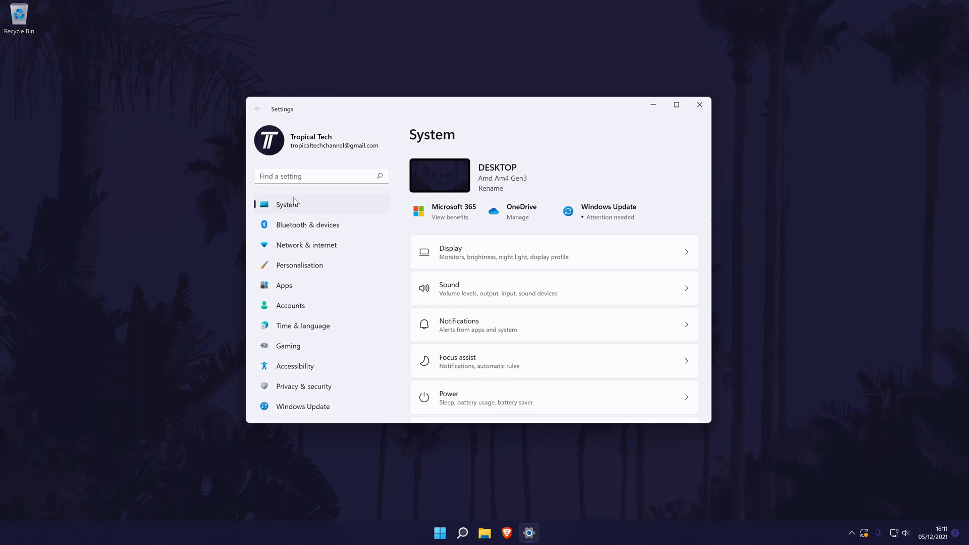
{"action": "mouse_move", "coordinate": [550, 296]}
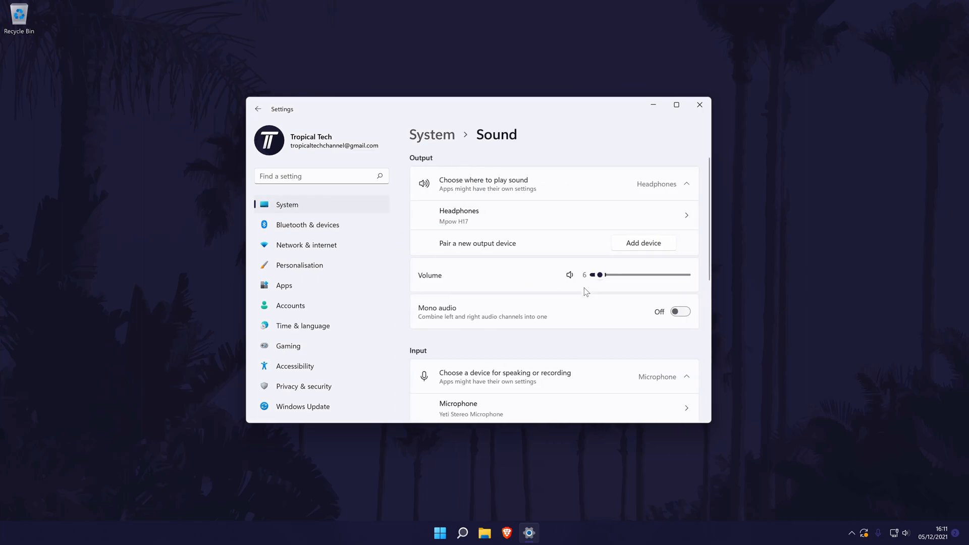
Scroll the Sound page past Input down to the Advanced options
{"action": "scroll", "scroll_direction": "down", "scroll_amount": 3}
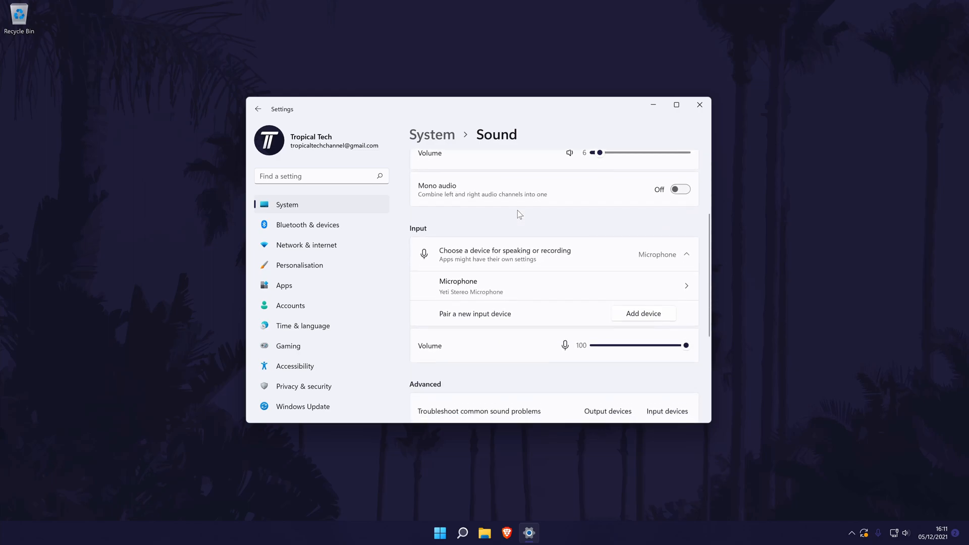
{"action": "scroll", "scroll_direction": "down", "scroll_amount": 3}
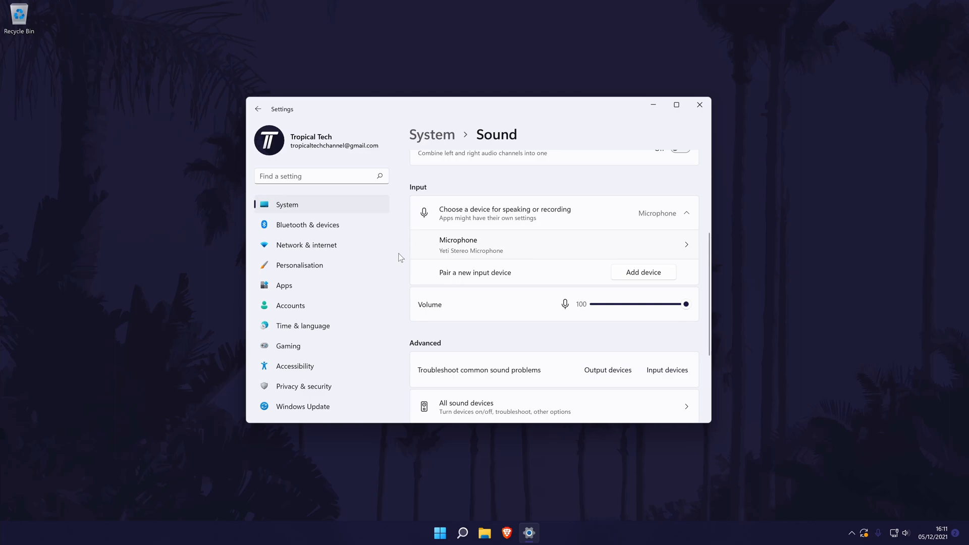
{"action": "mouse_move", "coordinate": [425, 251]}
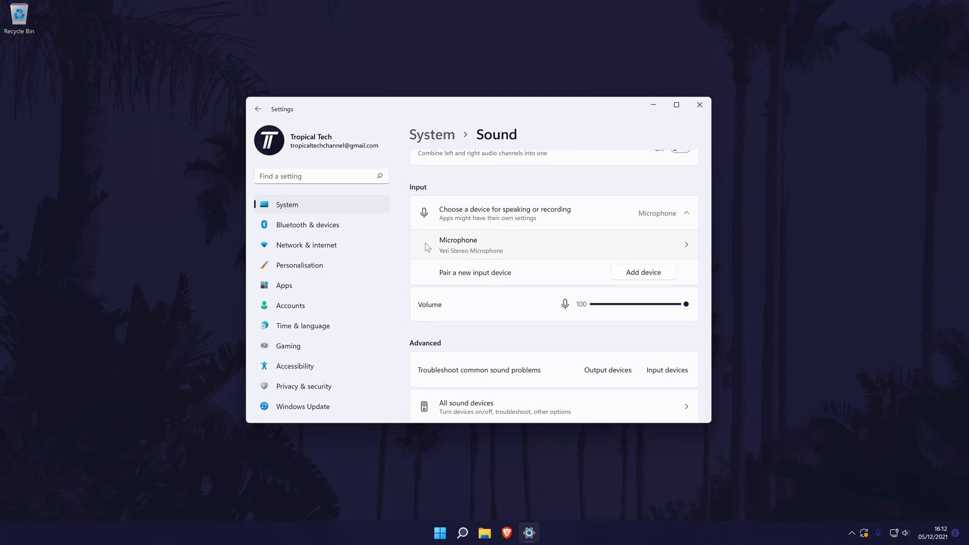
{"action": "scroll", "scroll_direction": "down", "scroll_amount": 3}
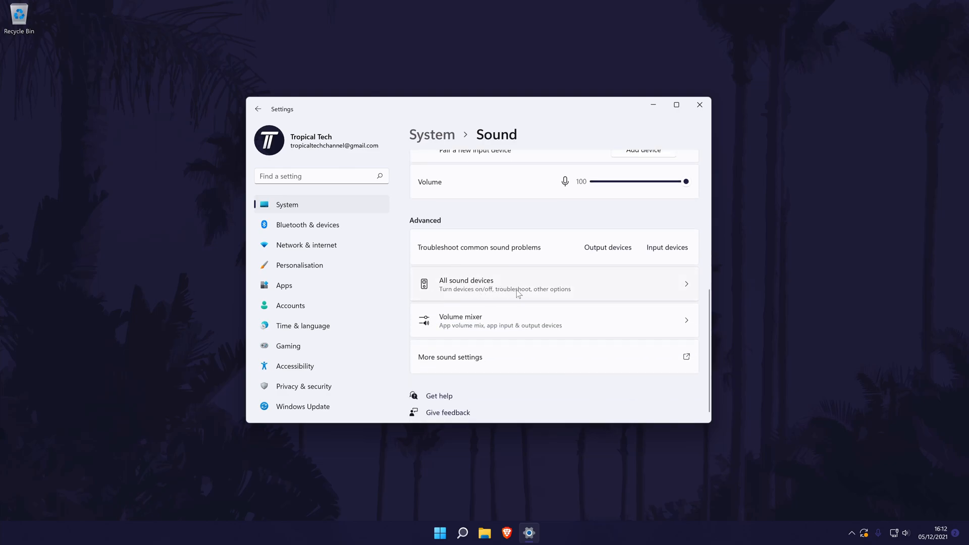
View Stereo Mix properties under All sound devices, then close Settings
{"action": "left_click", "coordinate": [553, 284]}
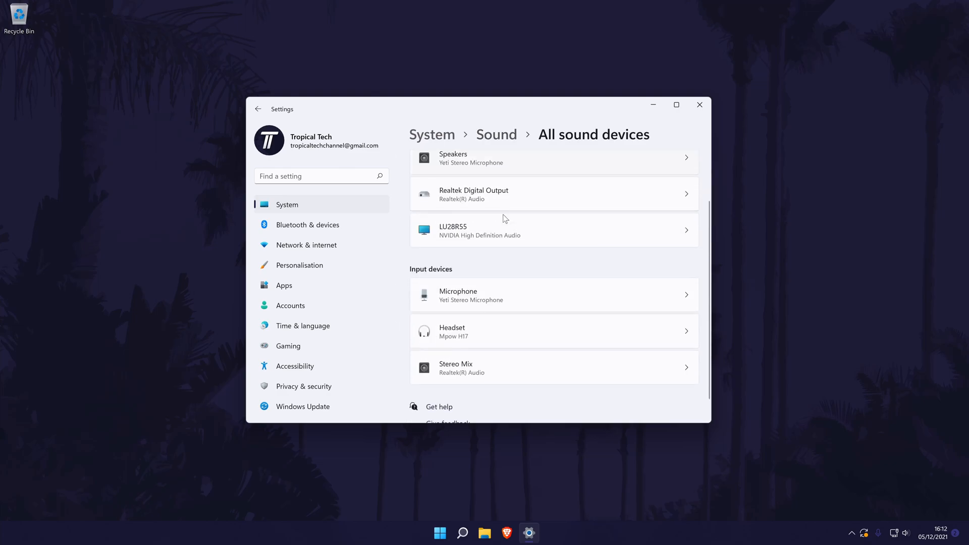
{"action": "left_click", "coordinate": [554, 368]}
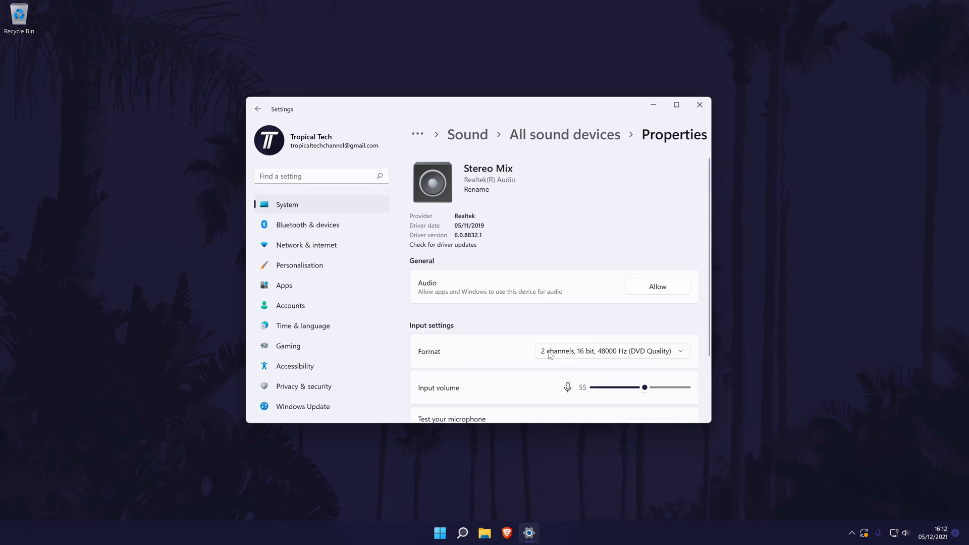
{"action": "mouse_move", "coordinate": [636, 292]}
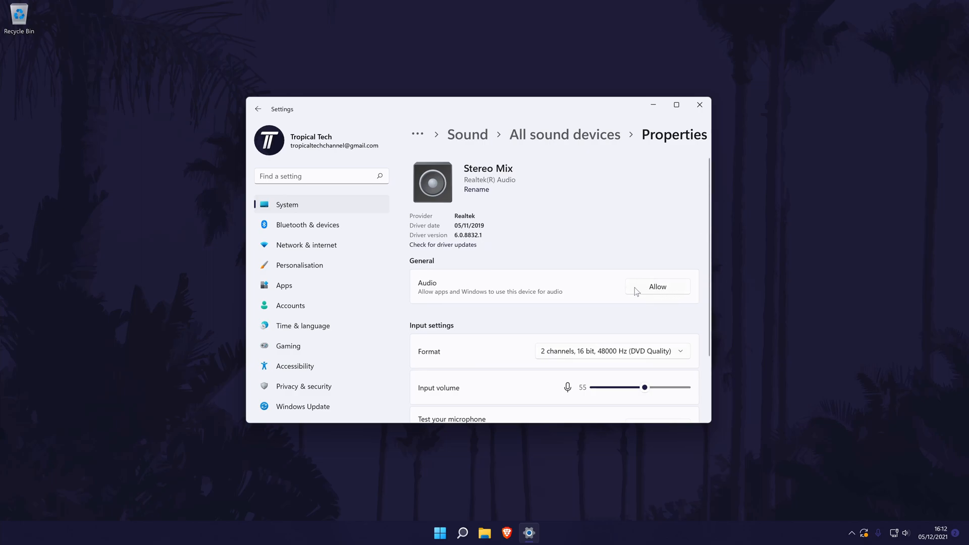
{"action": "mouse_move", "coordinate": [467, 135]}
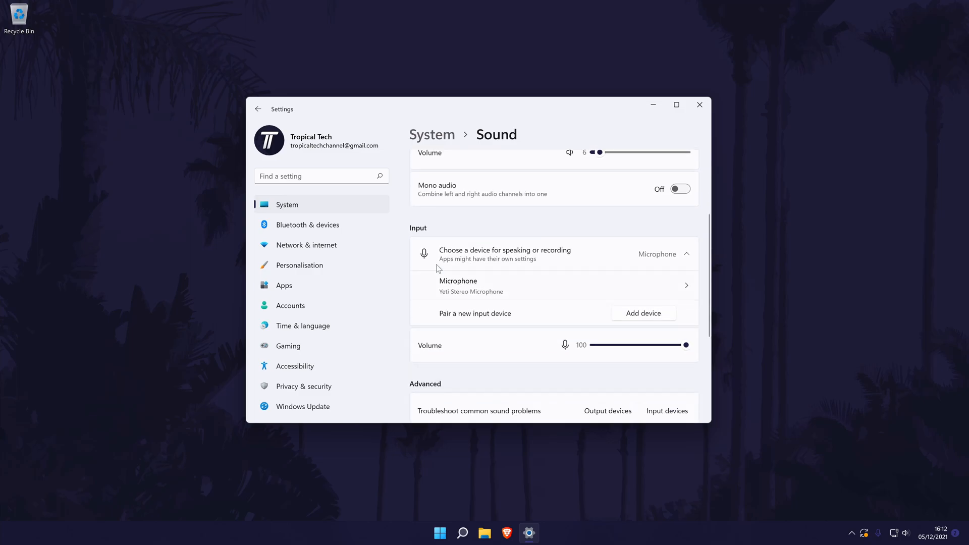
{"action": "left_click", "coordinate": [699, 104]}
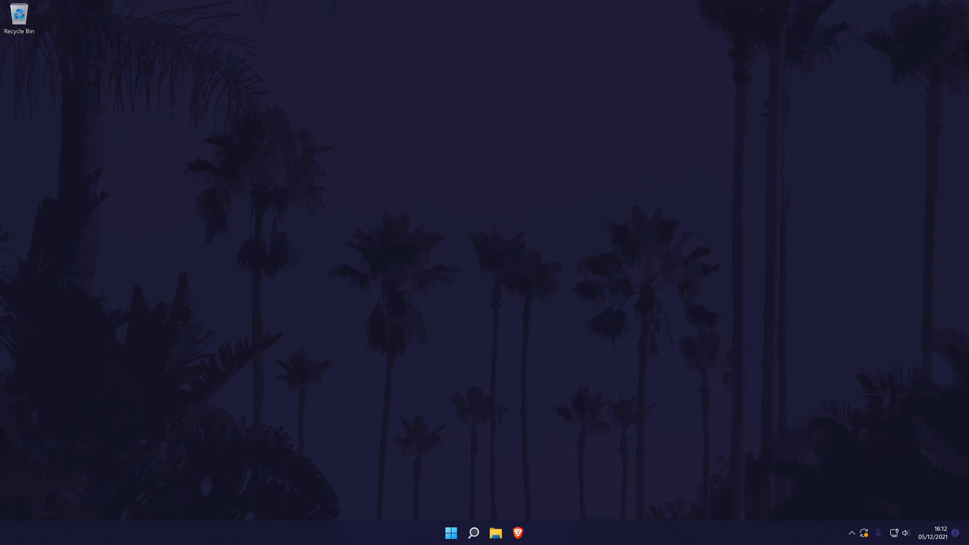
Open the classic Sound dialog via Control Panel's Hardware and Sound
{"action": "left_click", "coordinate": [473, 533]}
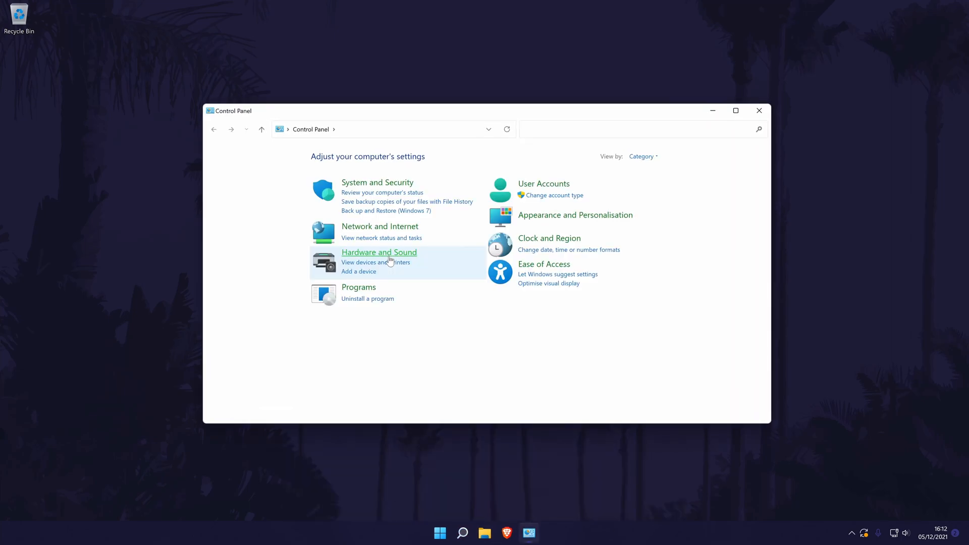
{"action": "left_click", "coordinate": [379, 252]}
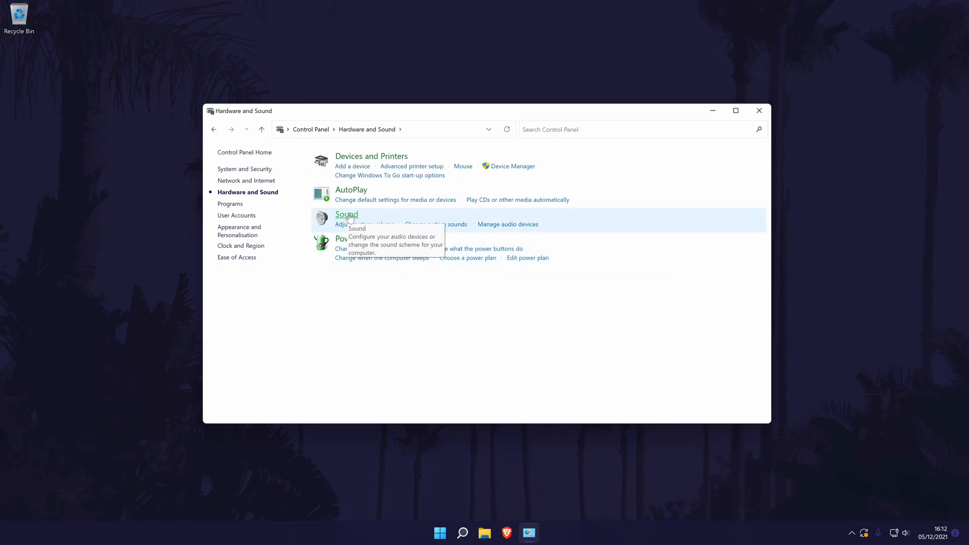
{"action": "left_click", "coordinate": [346, 215]}
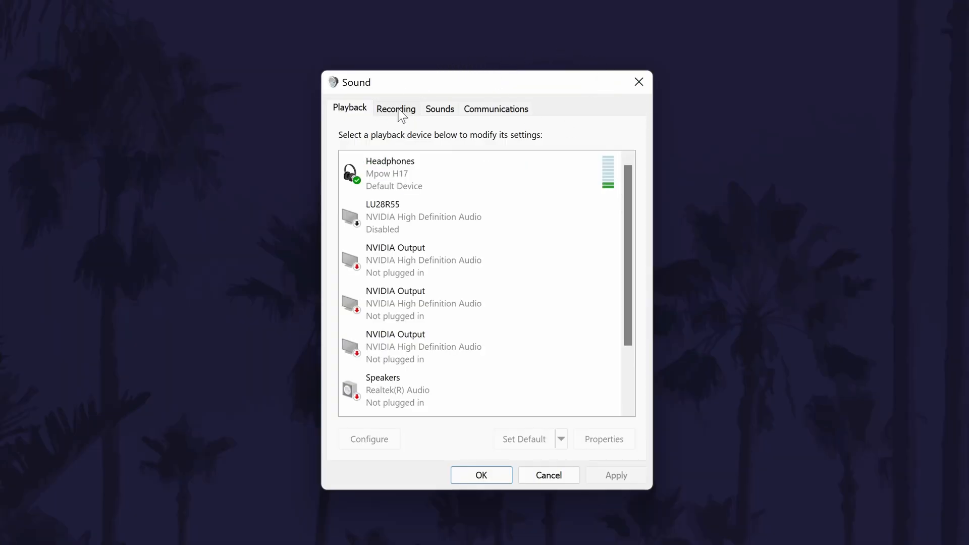
Show disabled and disconnected recording devices and select the Yeti Stereo Microphone
{"action": "left_click", "coordinate": [396, 109]}
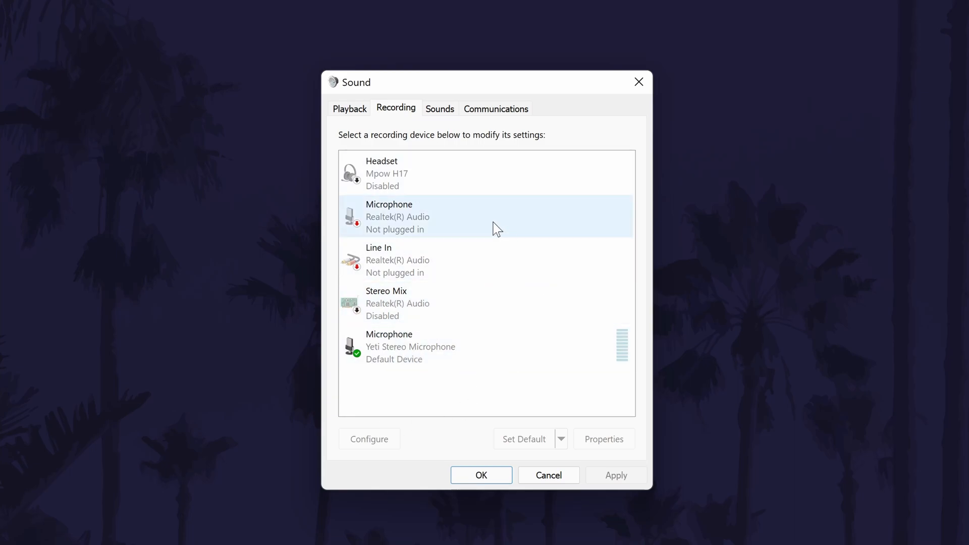
{"action": "right_click", "coordinate": [488, 216]}
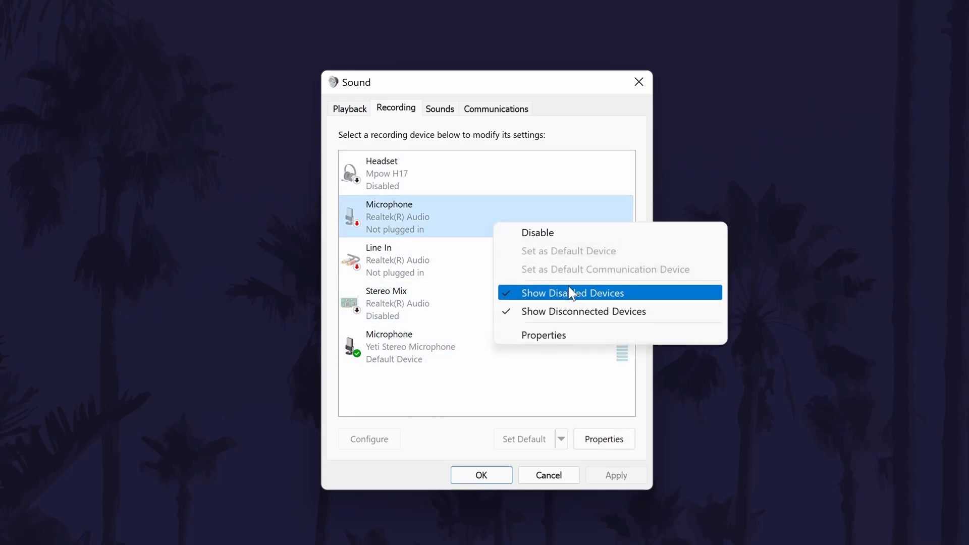
{"action": "mouse_move", "coordinate": [706, 311]}
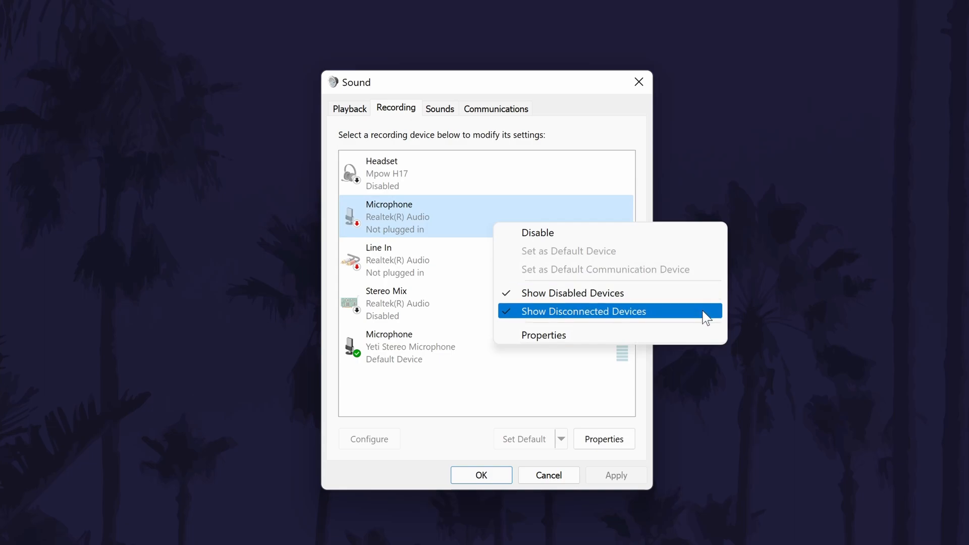
{"action": "left_click", "coordinate": [583, 311]}
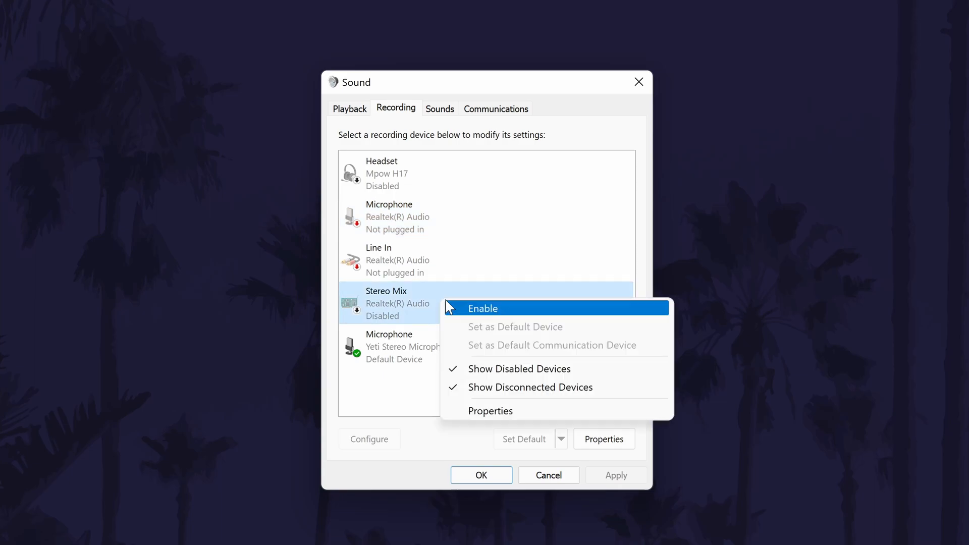
{"action": "mouse_move", "coordinate": [564, 297]}
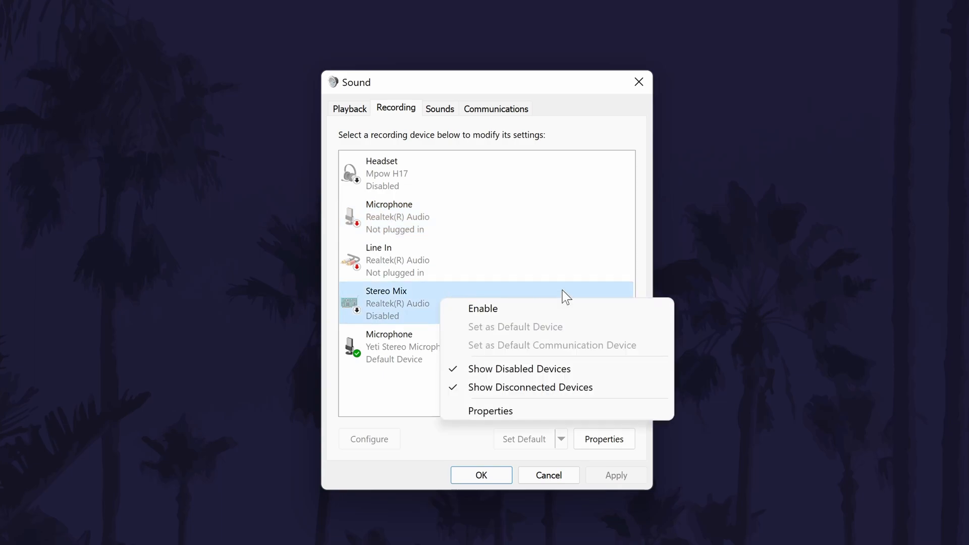
{"action": "left_click", "coordinate": [410, 346]}
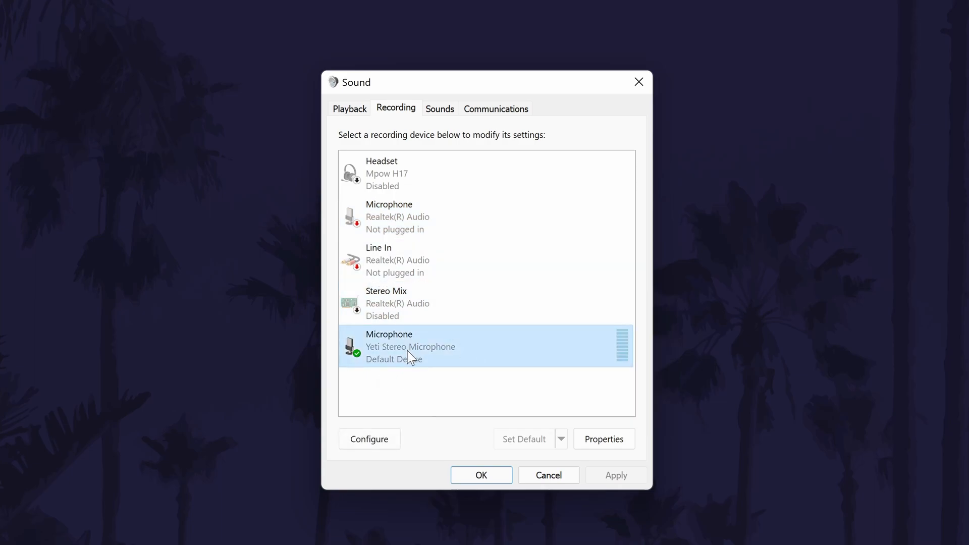
{"action": "mouse_move", "coordinate": [528, 440]}
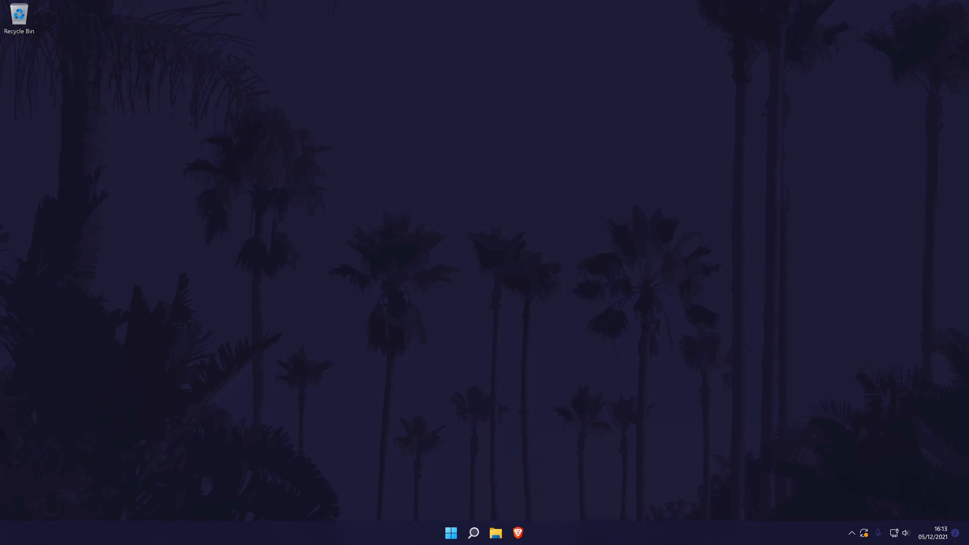
{"action": "mouse_move", "coordinate": [473, 533]}
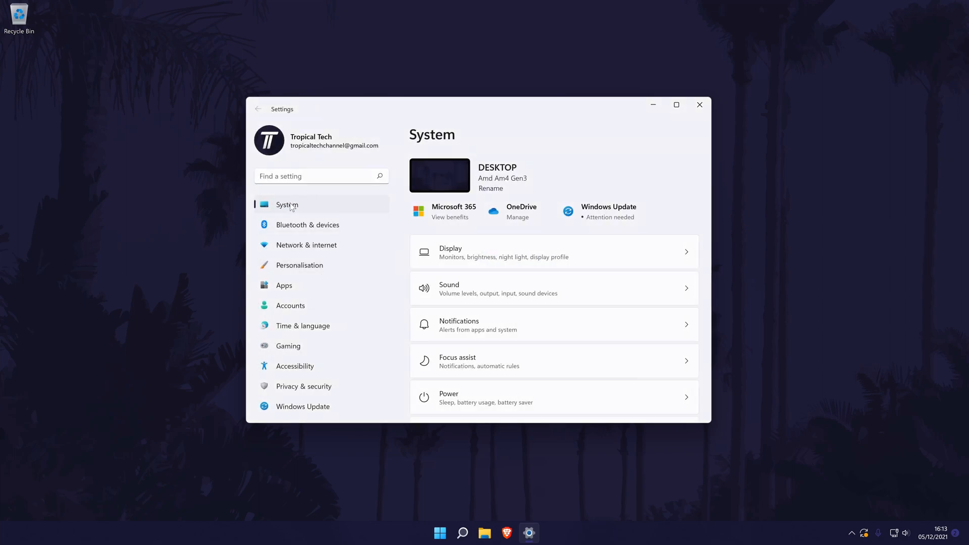
{"action": "mouse_move", "coordinate": [295, 207]}
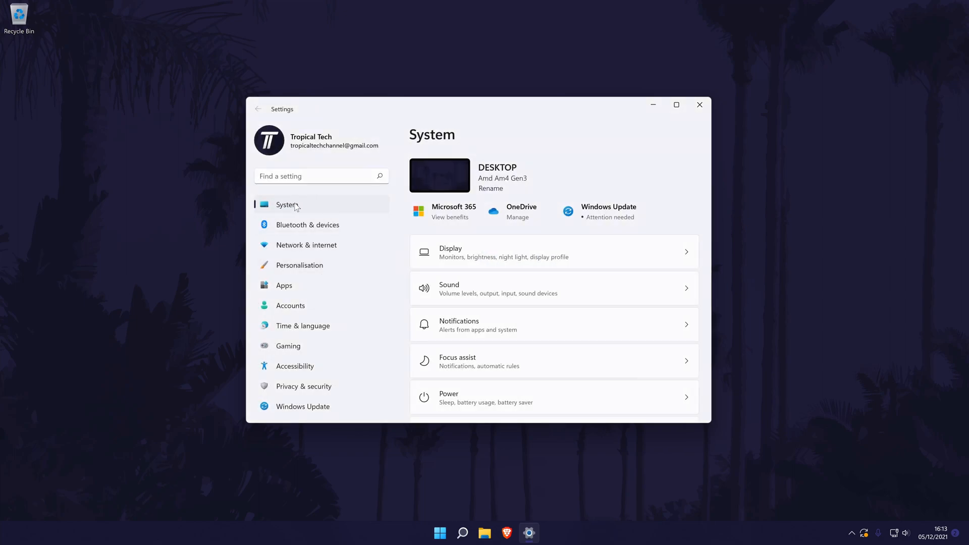
Run the Recording Audio troubleshooter from Other troubleshooters
{"action": "scroll", "scroll_direction": "down", "scroll_amount": 3}
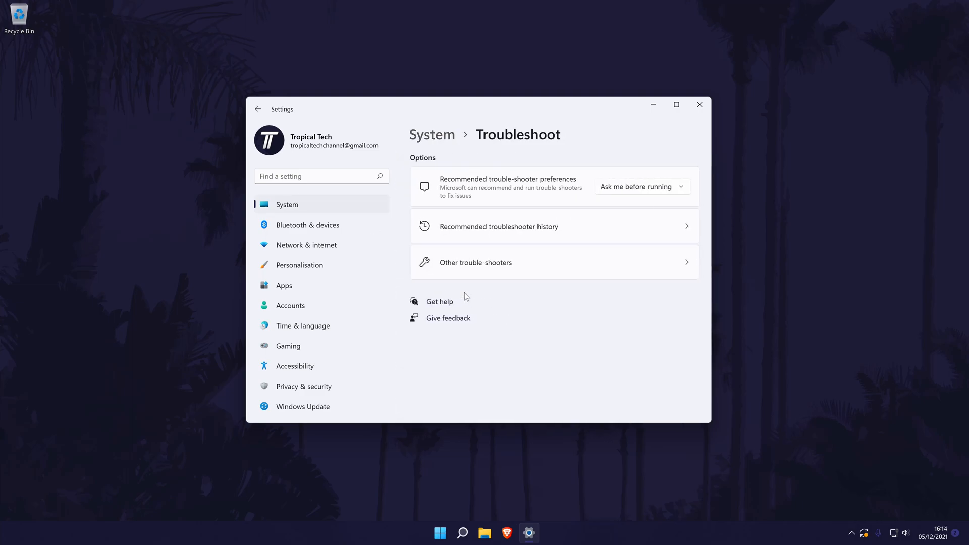
{"action": "mouse_move", "coordinate": [524, 260]}
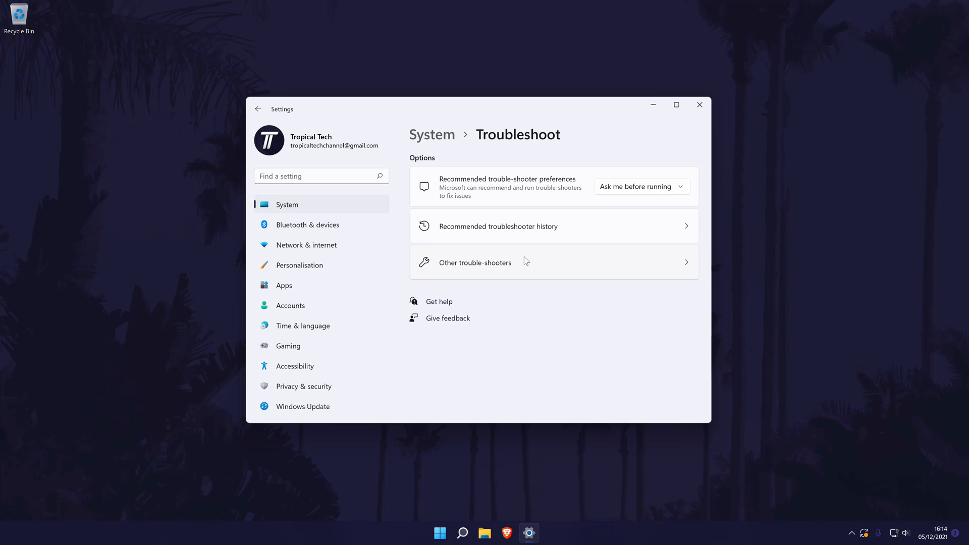
{"action": "left_click", "coordinate": [475, 262]}
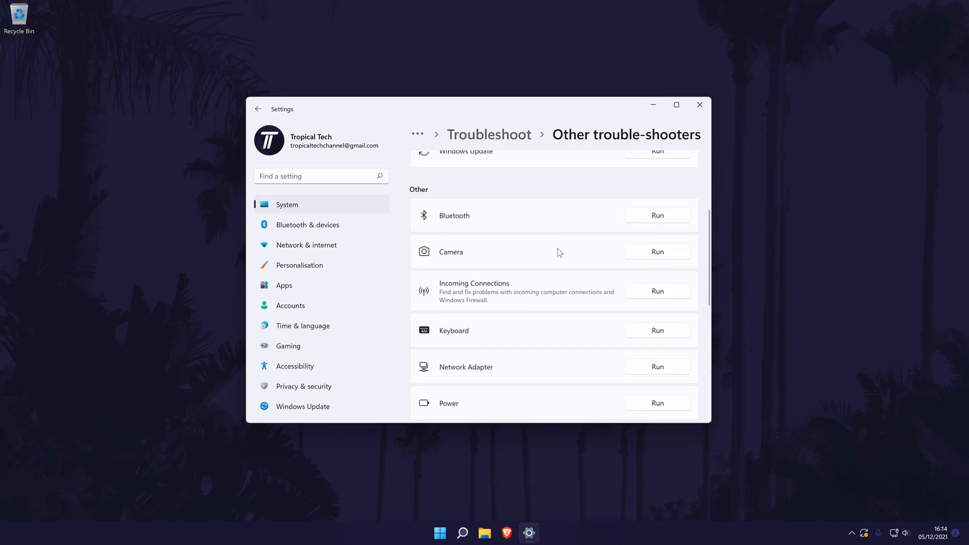
{"action": "scroll", "scroll_direction": "down", "scroll_amount": 3}
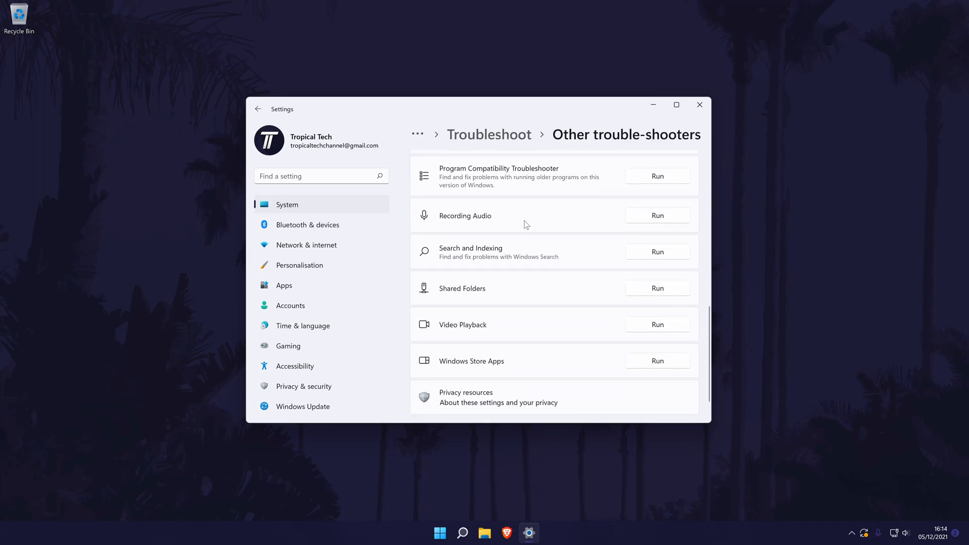
{"action": "left_click", "coordinate": [656, 215]}
{"action": "type", "text": "microphone priv"}
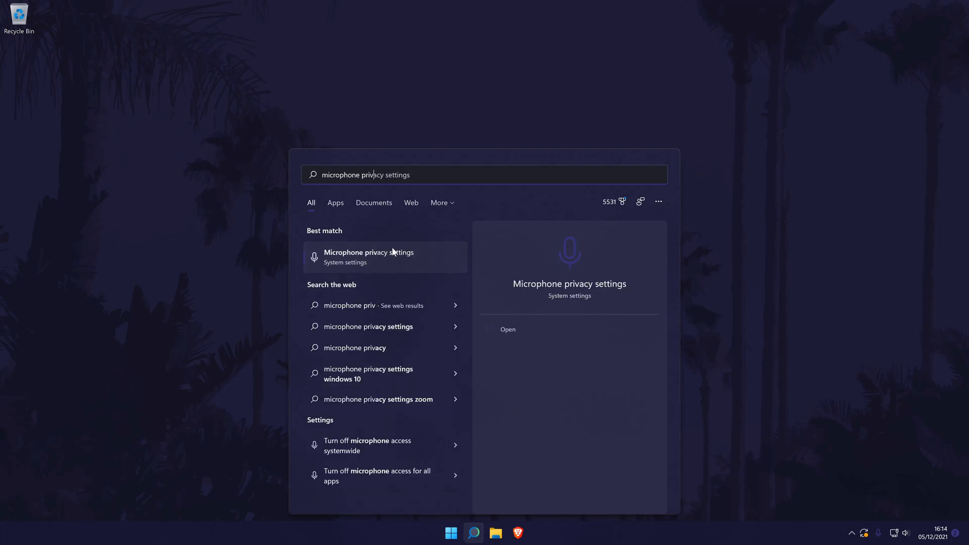
{"action": "mouse_move", "coordinate": [443, 262]}
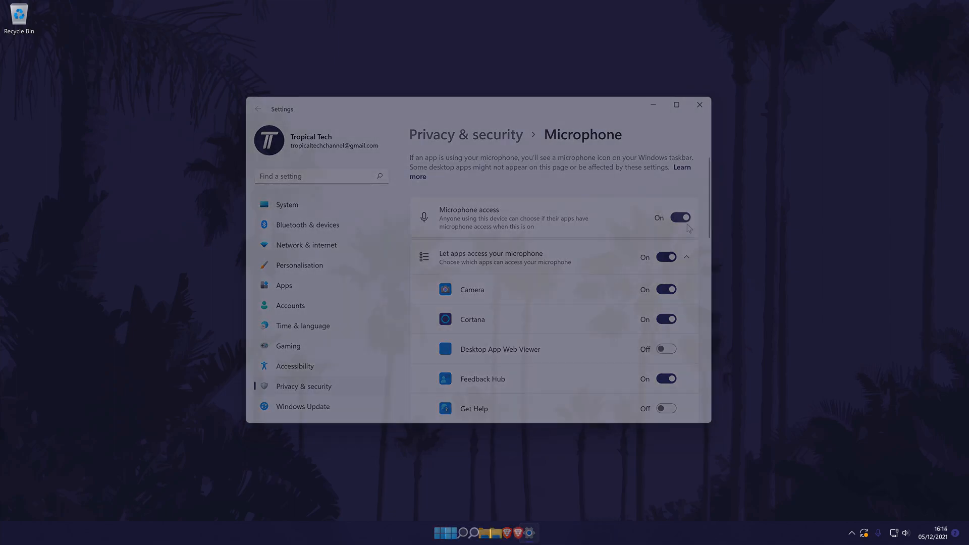
Close Settings after confirming microphone access is on
{"action": "left_click", "coordinate": [698, 104]}
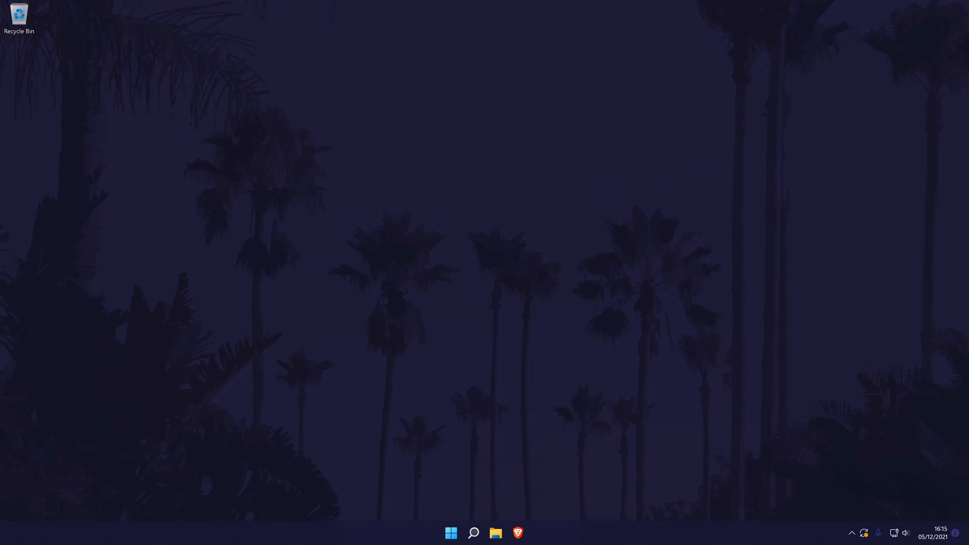
{"action": "mouse_move", "coordinate": [680, 427]}
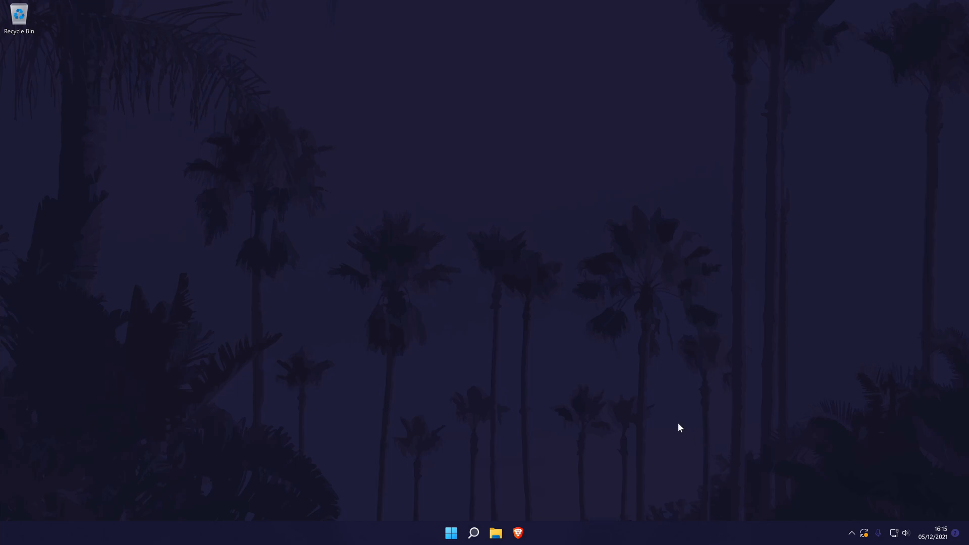
Open Device Manager from the Start button
{"action": "left_click", "coordinate": [473, 533]}
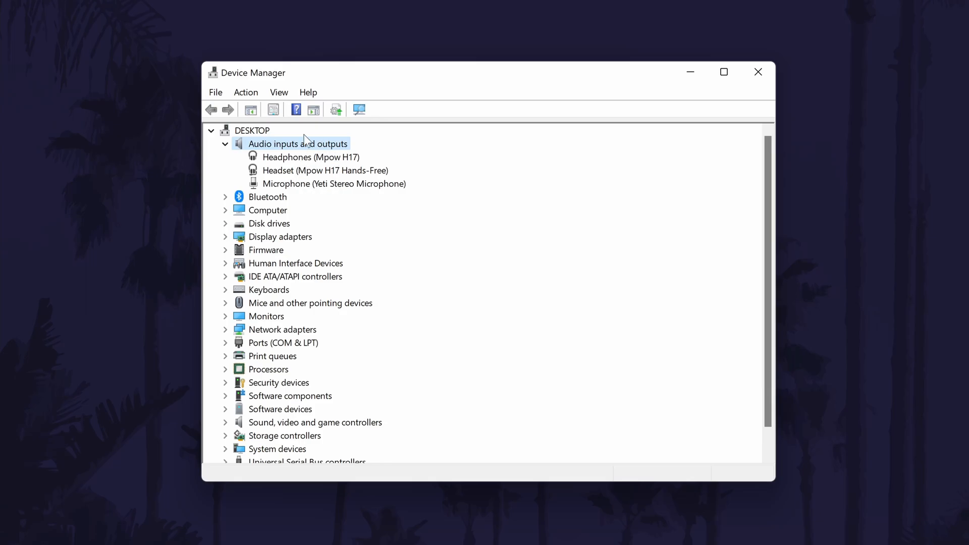
Uninstall the Microphone (Yeti Stereo Microphone) device and confirm removal
{"action": "left_click", "coordinate": [225, 422]}
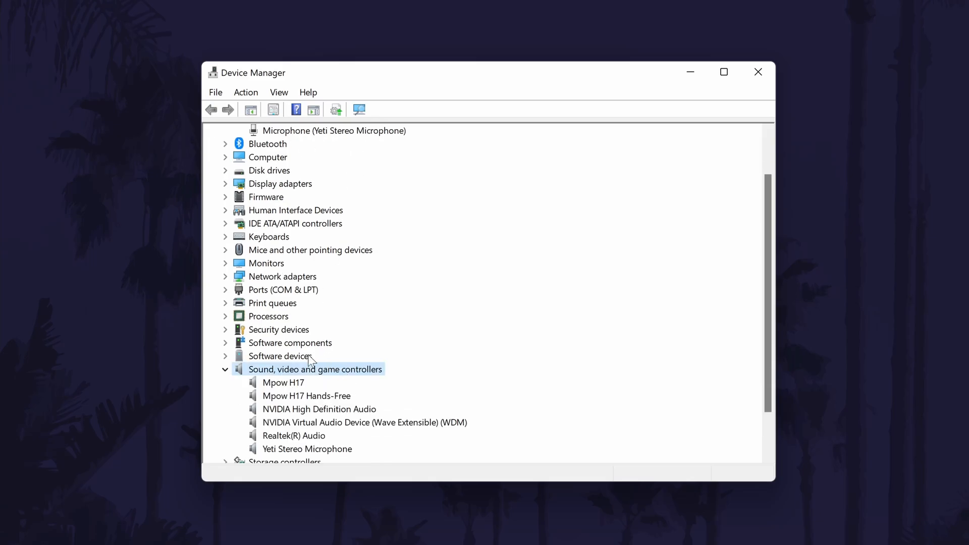
{"action": "scroll", "scroll_direction": "up", "scroll_amount": 3}
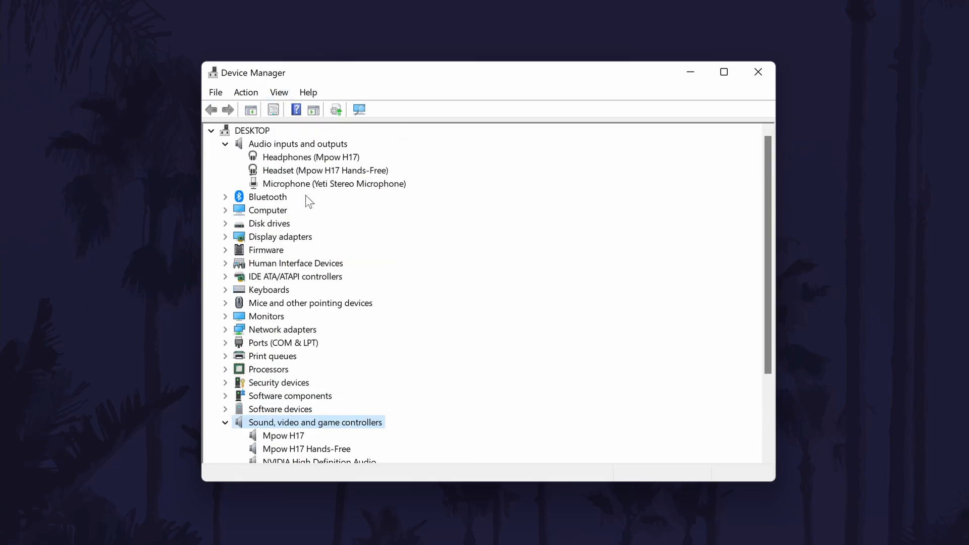
{"action": "left_click", "coordinate": [333, 184]}
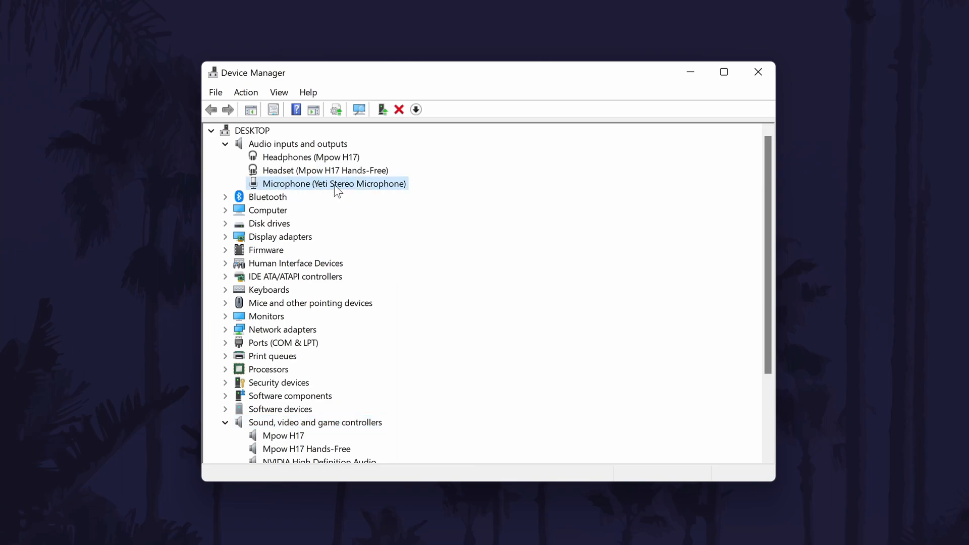
{"action": "right_click", "coordinate": [333, 184]}
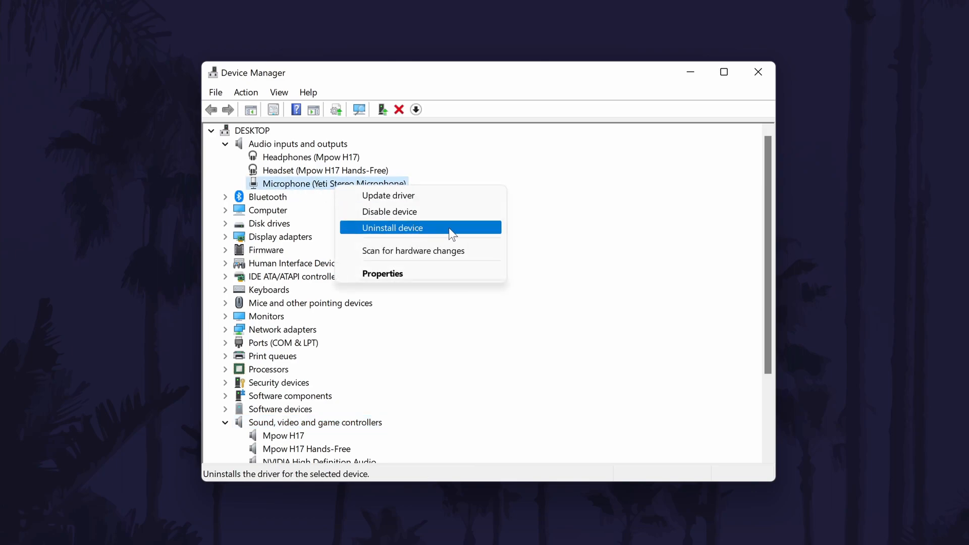
{"action": "left_click", "coordinate": [391, 227]}
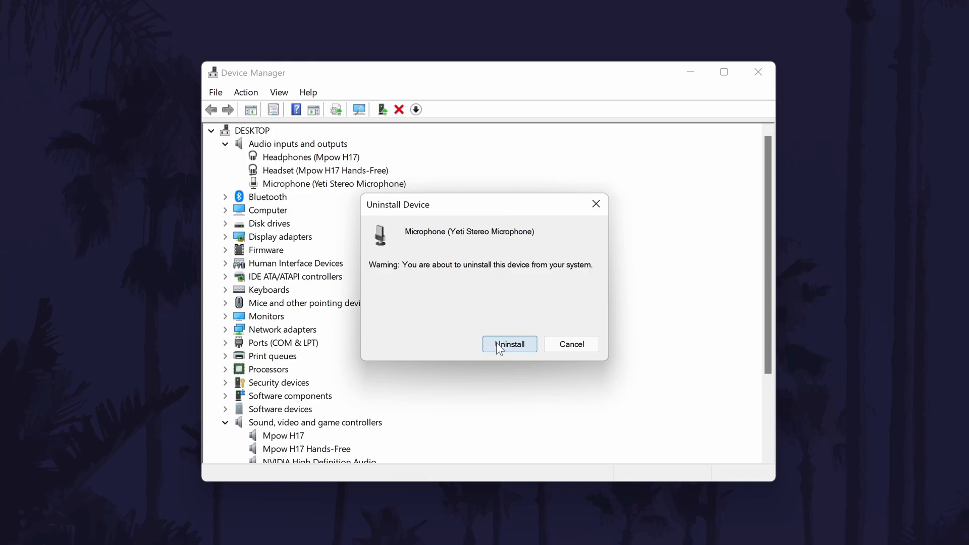
{"action": "mouse_move", "coordinate": [532, 352]}
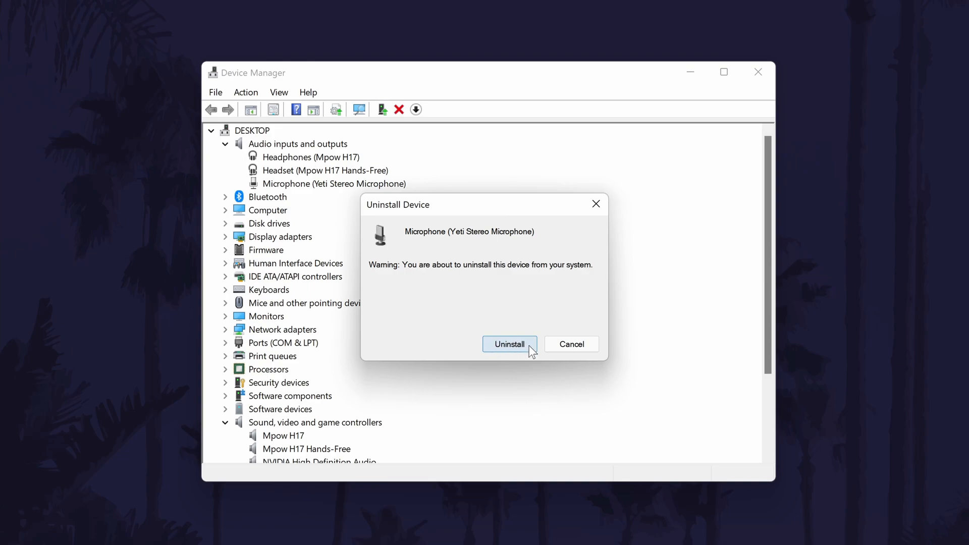
{"action": "left_click", "coordinate": [508, 344]}
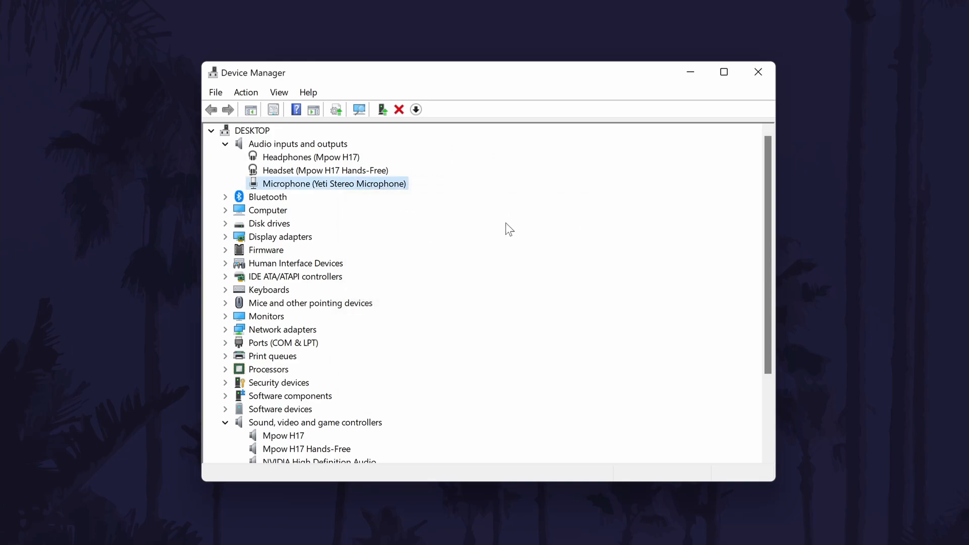
Update the Yeti Stereo Microphone driver, finding the best driver already installed
{"action": "left_click", "coordinate": [245, 92]}
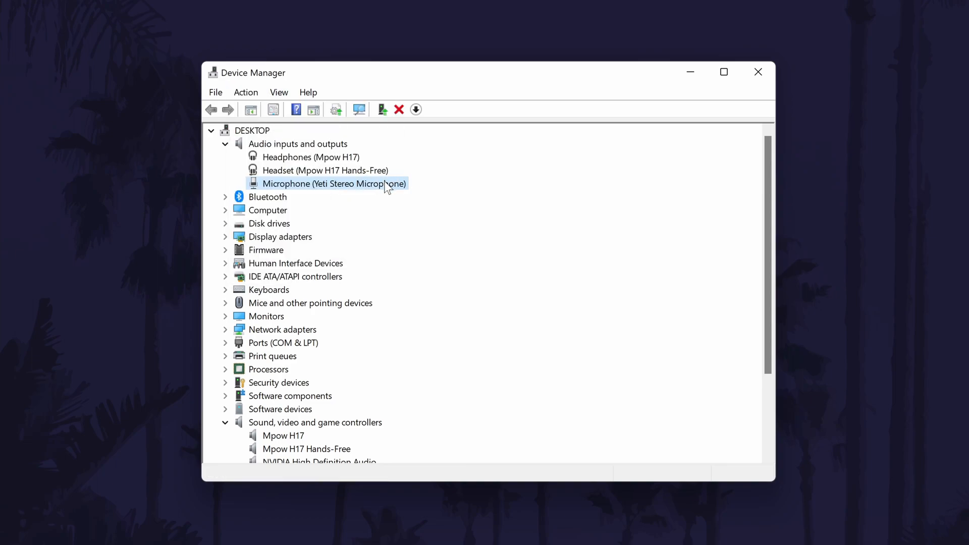
{"action": "right_click", "coordinate": [332, 184]}
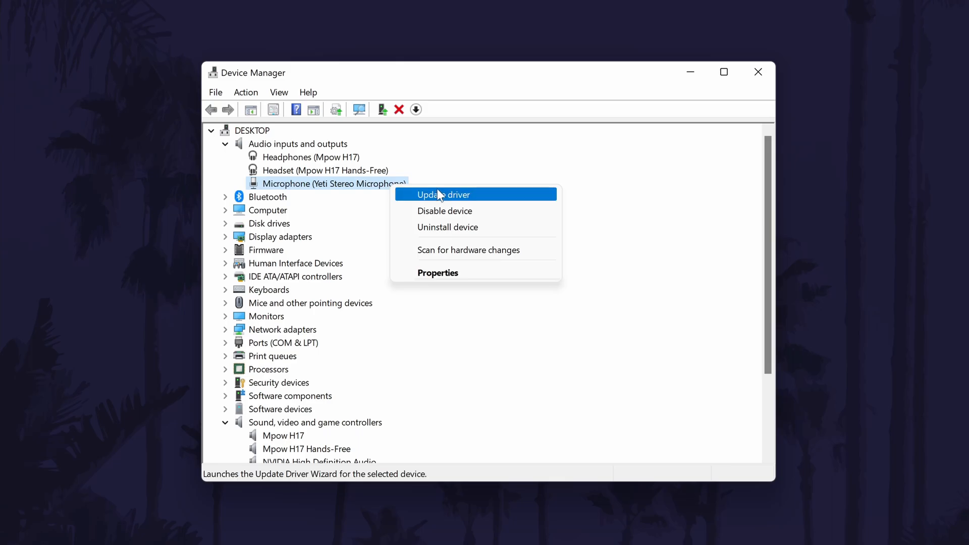
{"action": "left_click", "coordinate": [443, 194]}
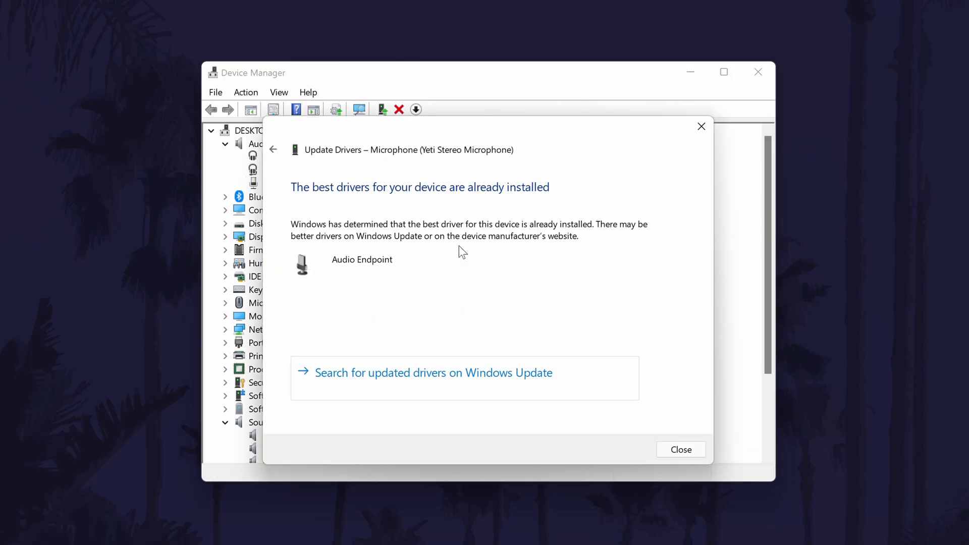
{"action": "mouse_move", "coordinate": [686, 151]}
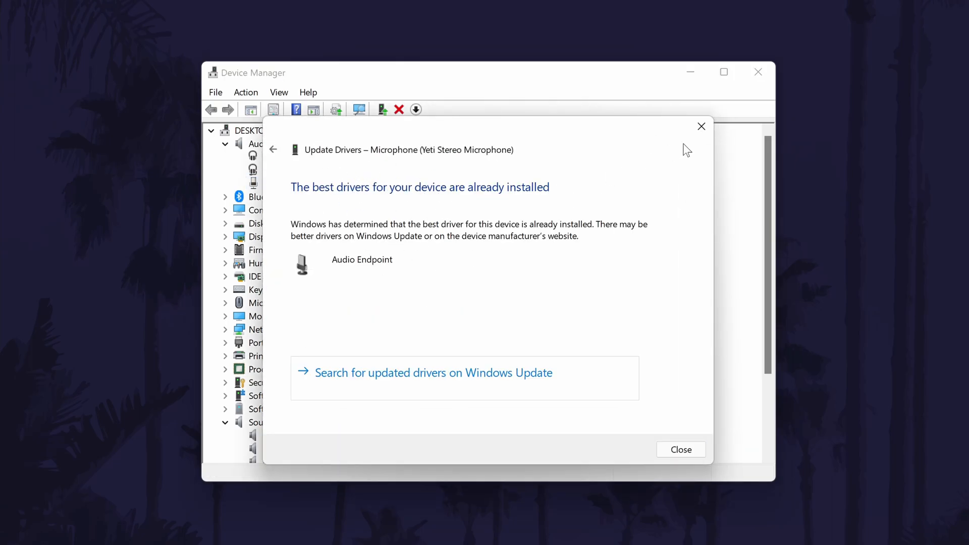
{"action": "left_click", "coordinate": [680, 449]}
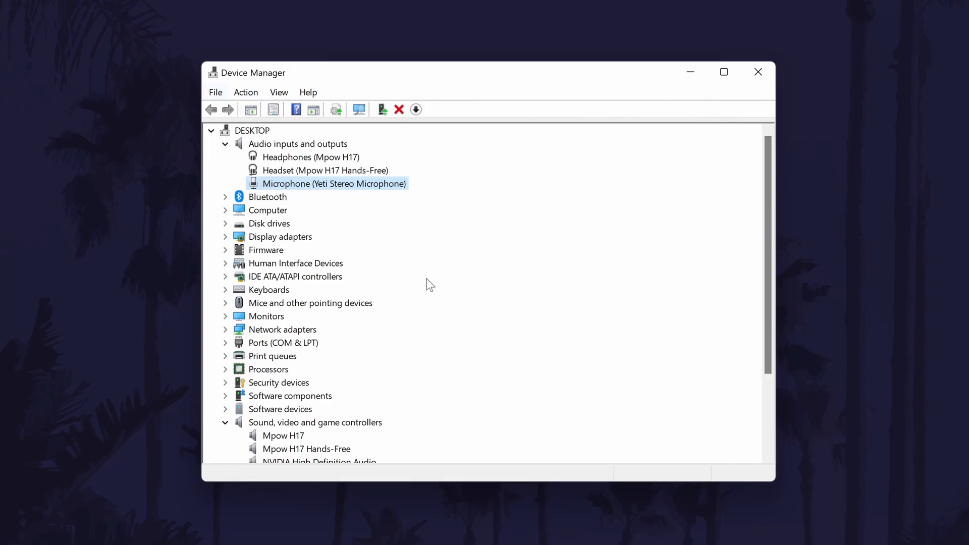
Scroll to Sound, video and game controllers and select the Realtek(R) Audio device
{"action": "scroll", "scroll_direction": "down", "scroll_amount": 3}
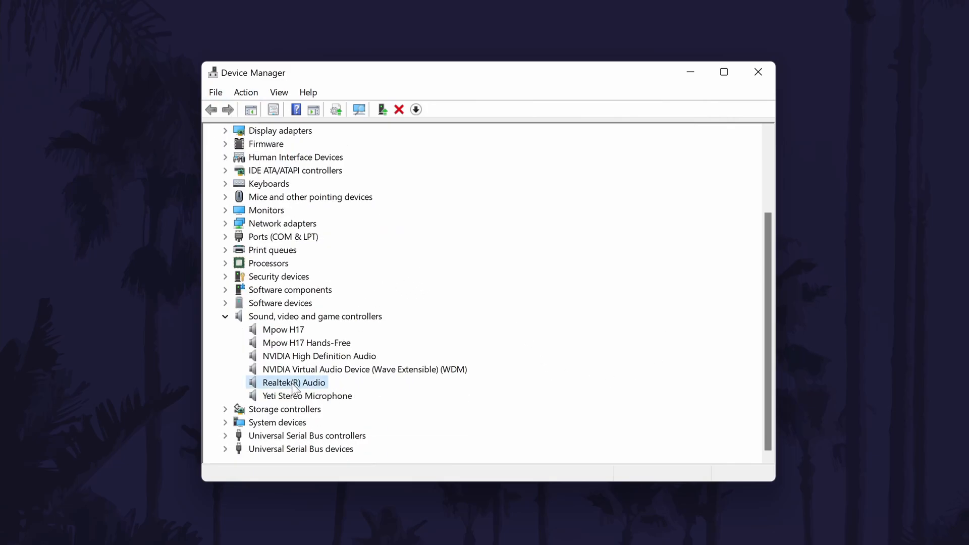
{"action": "mouse_move", "coordinate": [337, 390]}
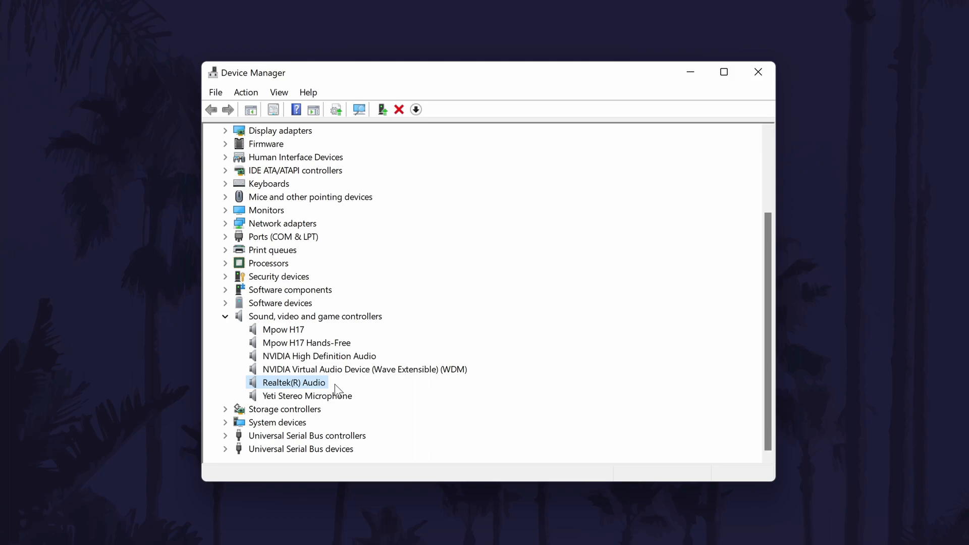
{"action": "left_click", "coordinate": [757, 72]}
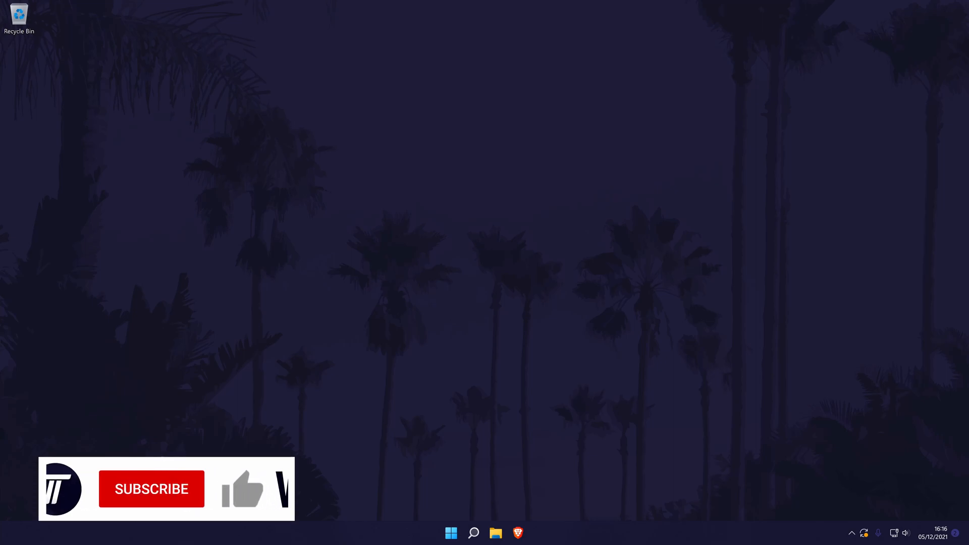
{"action": "left_click", "coordinate": [151, 488]}
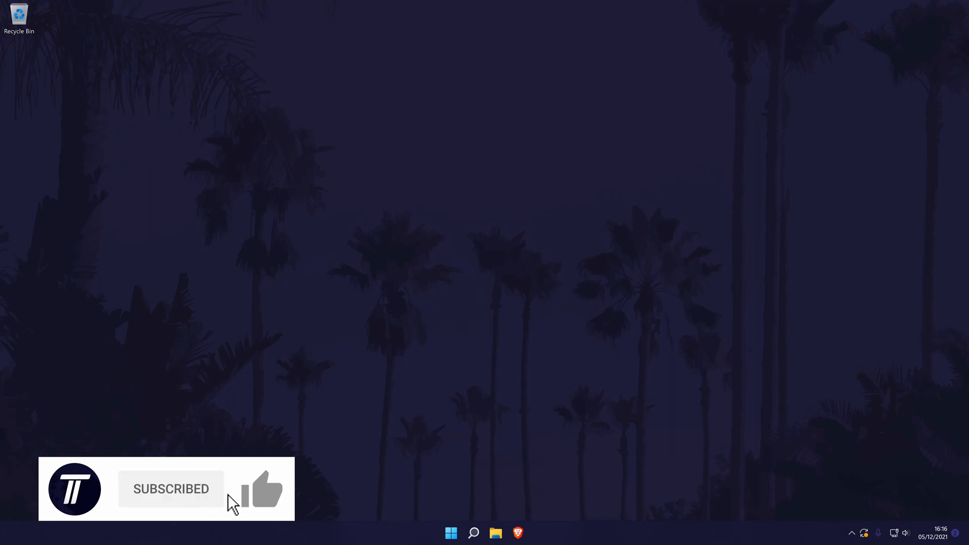
{"action": "left_click", "coordinate": [262, 489]}
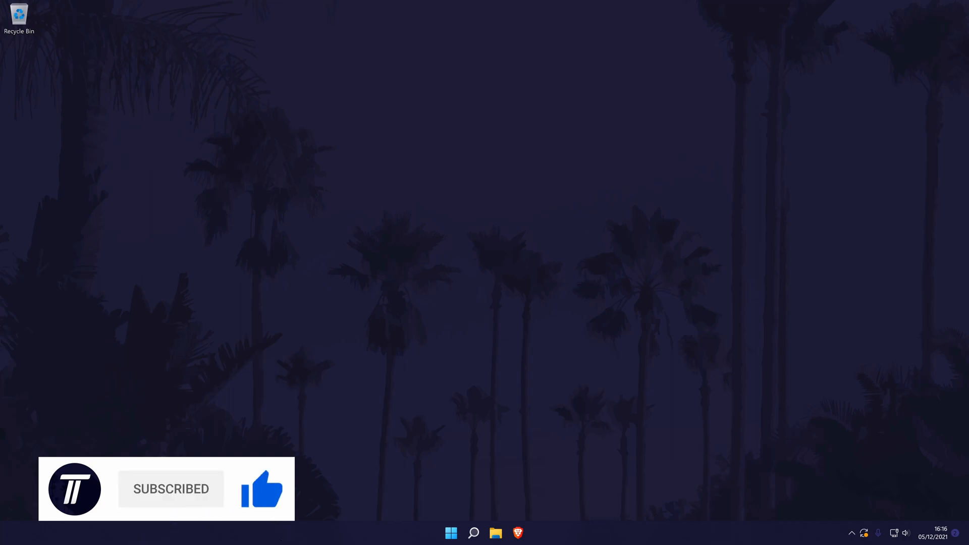